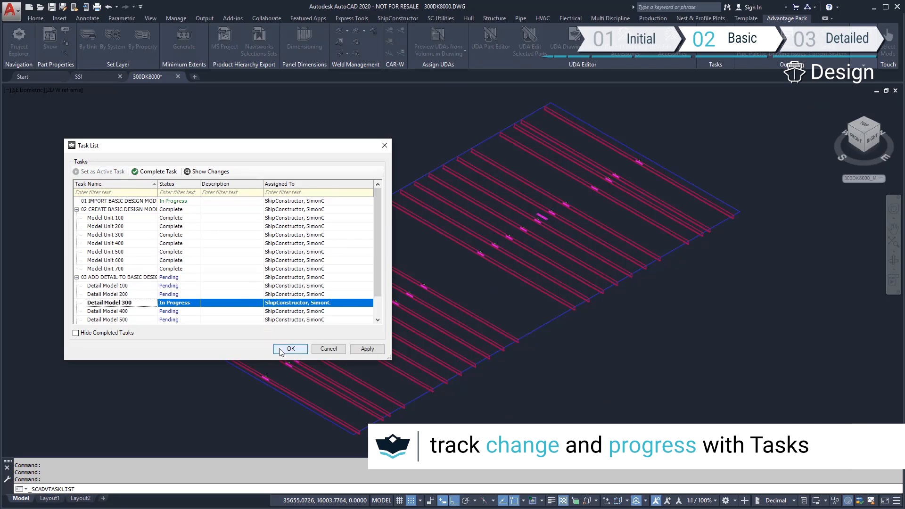
Activate Detail Model 300 and split the deck plate along its seams, marking the resulting regions.
{"action": "left_click", "coordinate": [290, 349]}
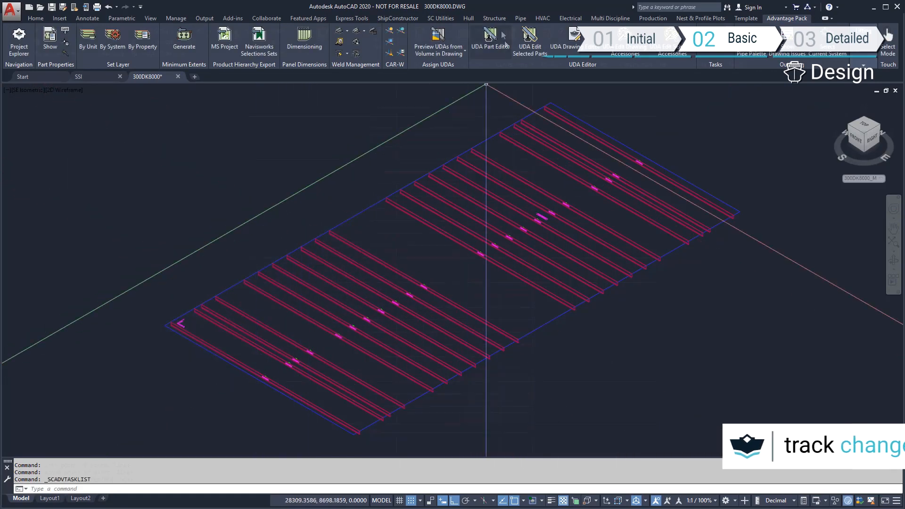
{"action": "left_click", "coordinate": [493, 18]}
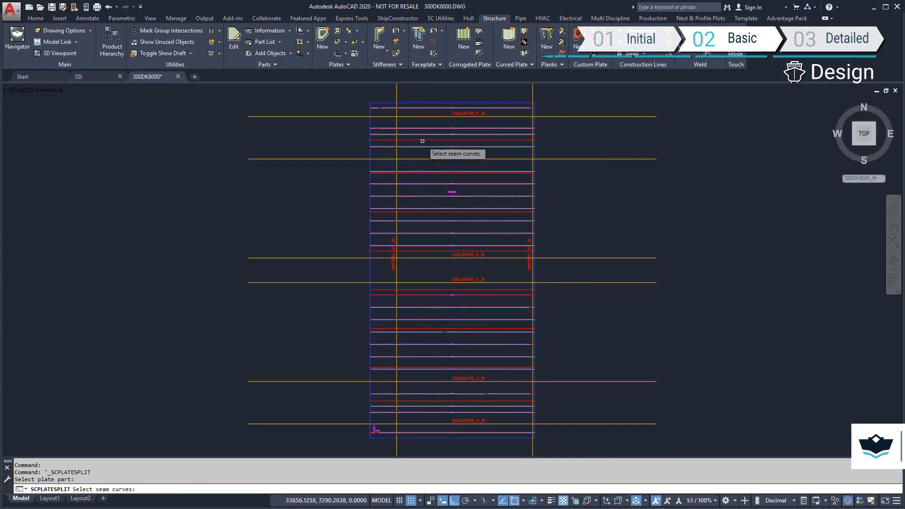
{"action": "left_click", "coordinate": [418, 328]}
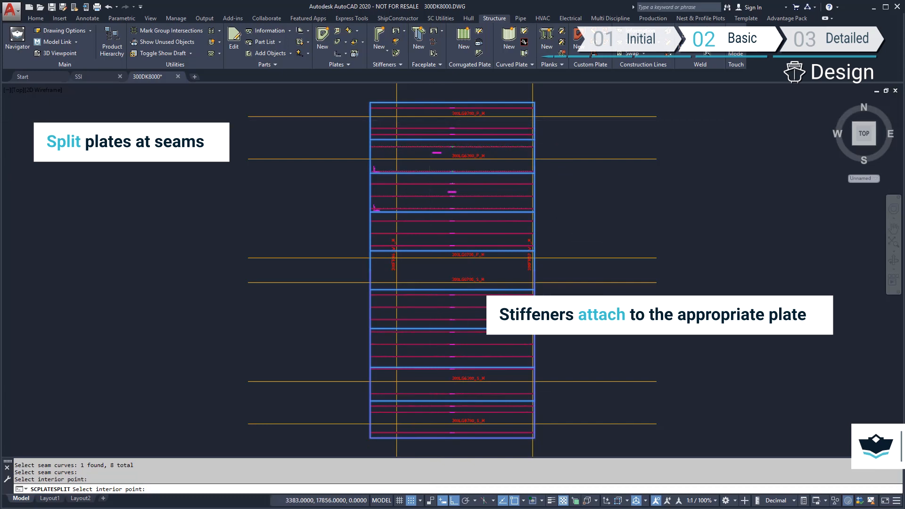
{"action": "left_click", "coordinate": [421, 369]}
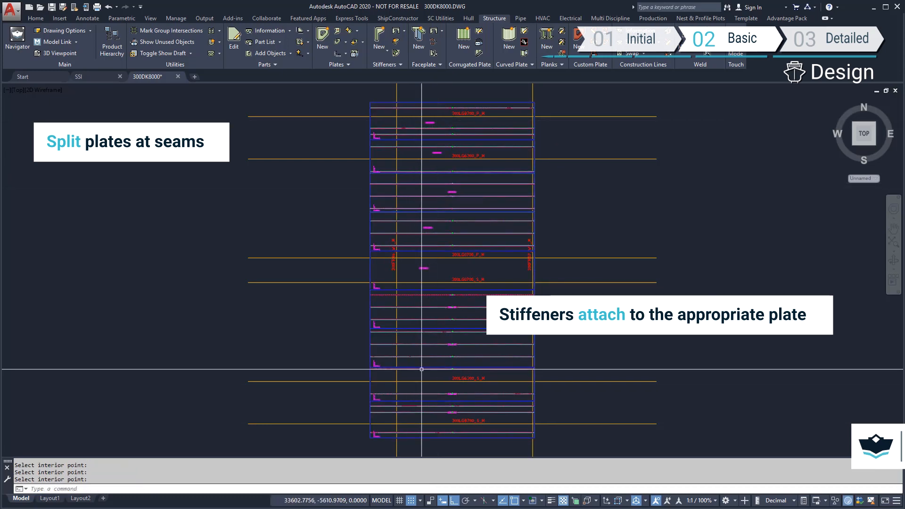
{"action": "left_click", "coordinate": [35, 18]}
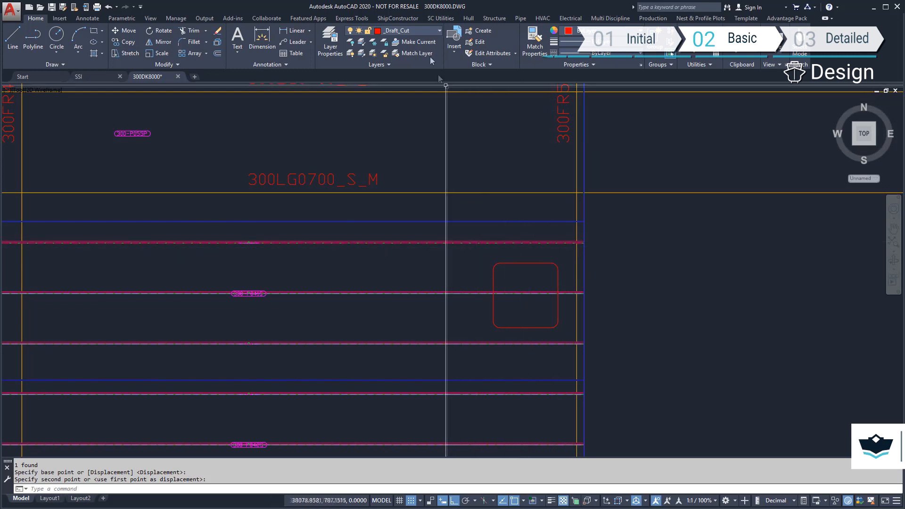
Add the manhole outline to the deck plate, create an HP 140x08 stiffener and begin a rim faceplate.
{"action": "left_click", "coordinate": [494, 18]}
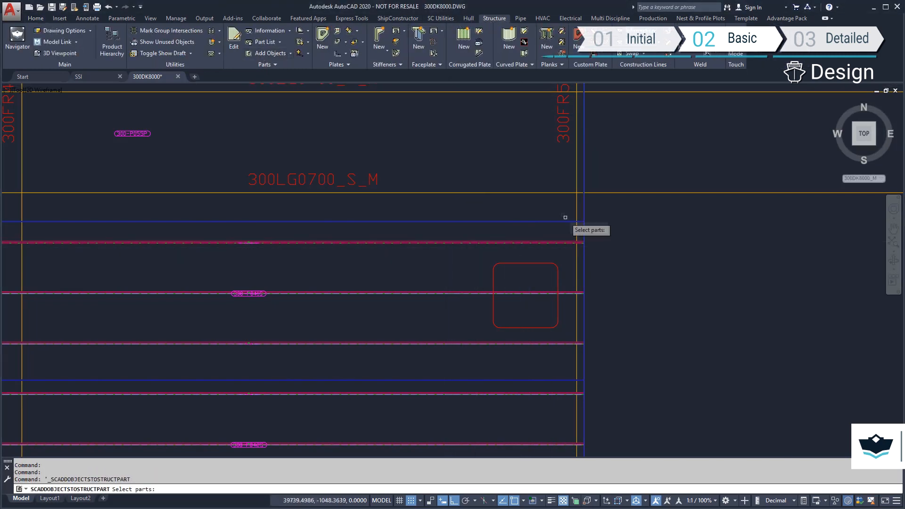
{"action": "left_click", "coordinate": [524, 252]}
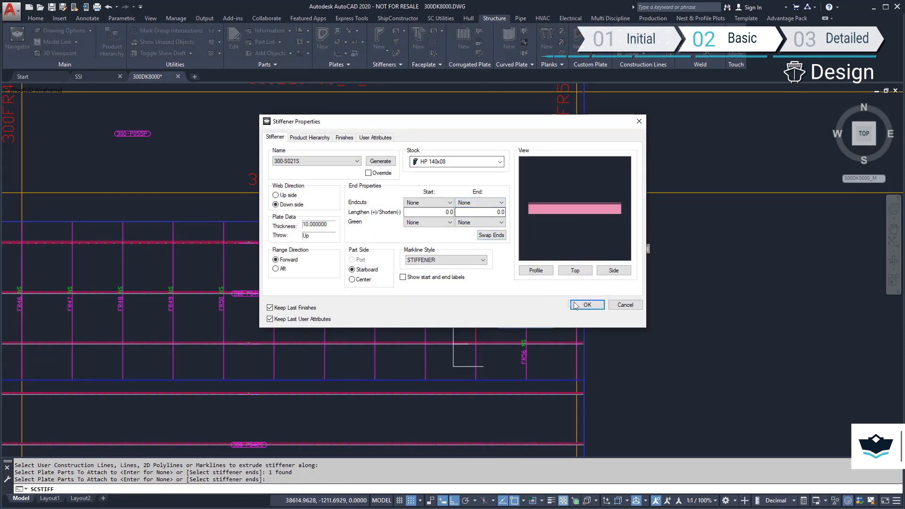
{"action": "left_click", "coordinate": [587, 305]}
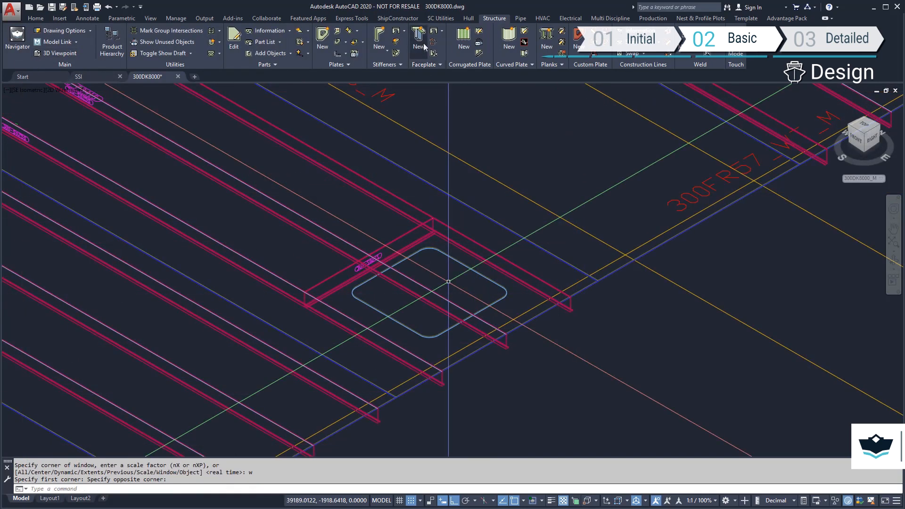
{"action": "left_click", "coordinate": [418, 41]}
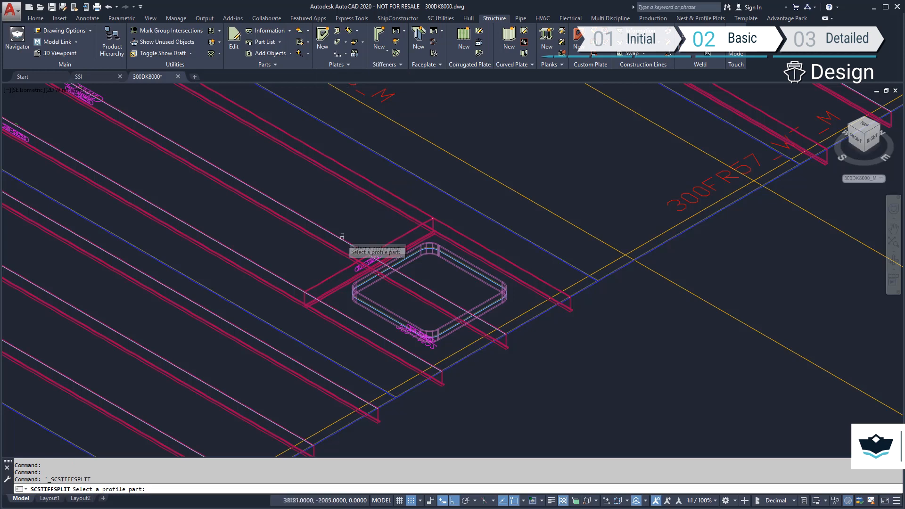
Split the stiffener crossing the manhole, updating only its attached plate and no copies or mirrors.
{"action": "left_click", "coordinate": [358, 271]}
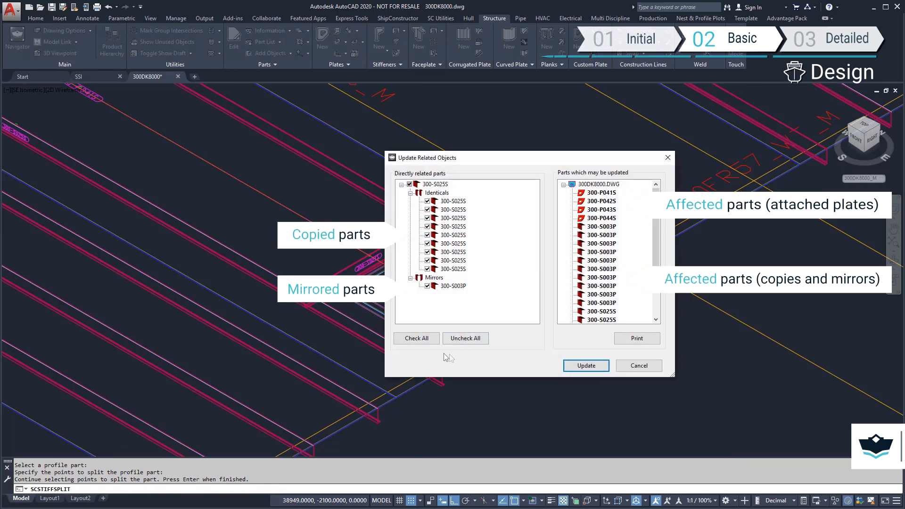
{"action": "left_click", "coordinate": [464, 338]}
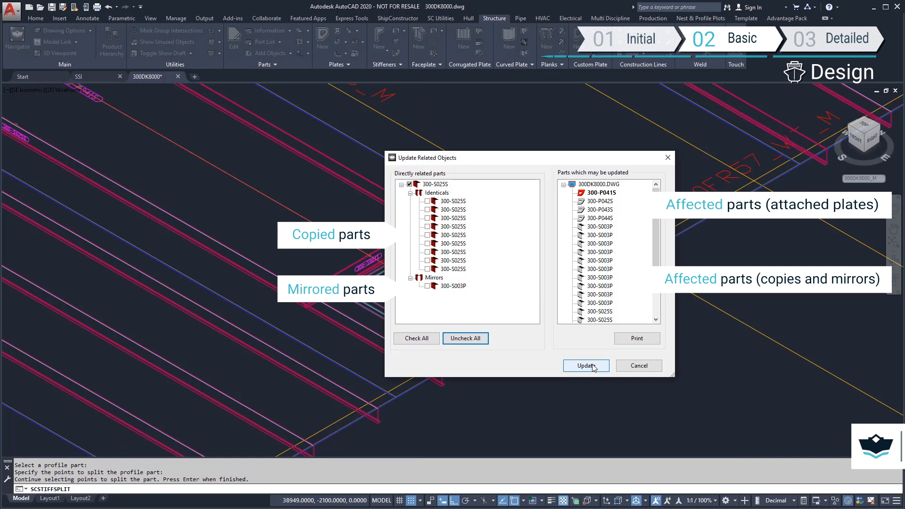
{"action": "left_click", "coordinate": [585, 365]}
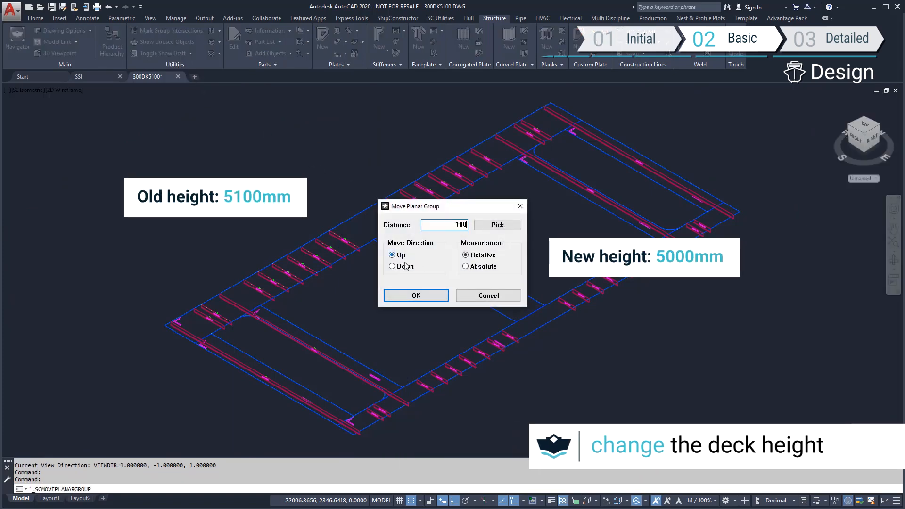
Move the 300DK5100 deck planar group down 100 mm relative.
{"action": "left_click", "coordinate": [393, 265]}
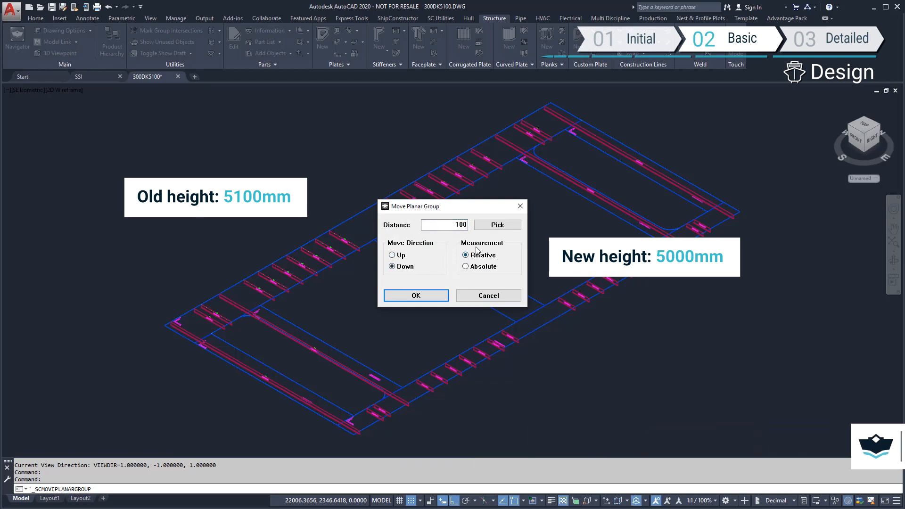
{"action": "left_click", "coordinate": [415, 295]}
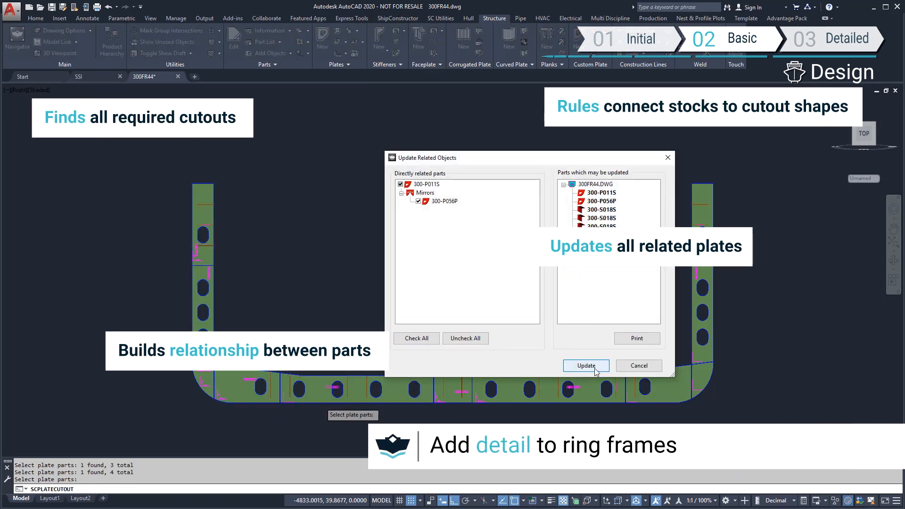
Apply stiffener cutouts to the 300FR44 frame plates and mirrors, with the HP 140x08 cutout set NonTight.
{"action": "left_click", "coordinate": [585, 366]}
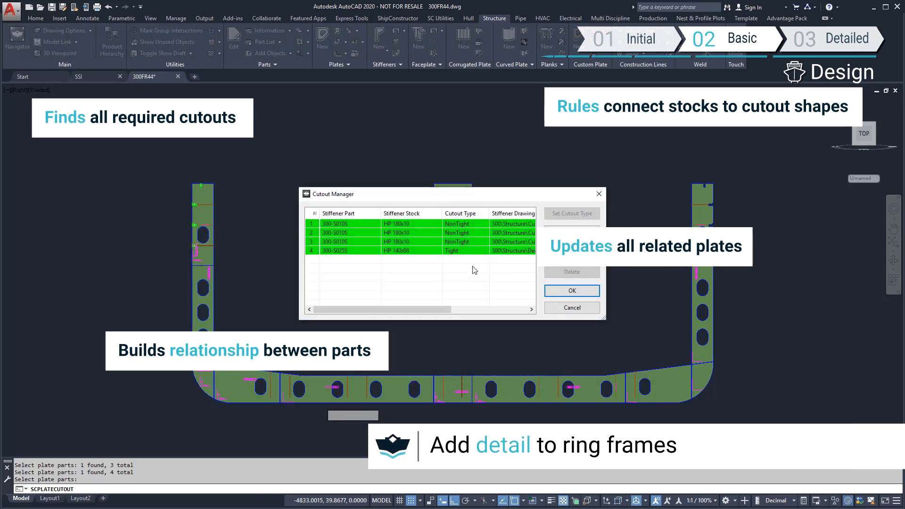
{"action": "left_click", "coordinate": [465, 251]}
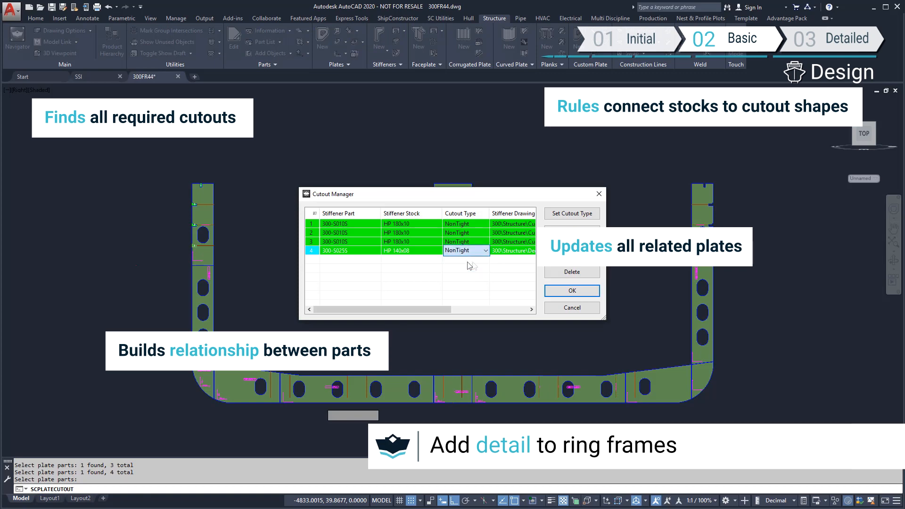
{"action": "left_click", "coordinate": [571, 291]}
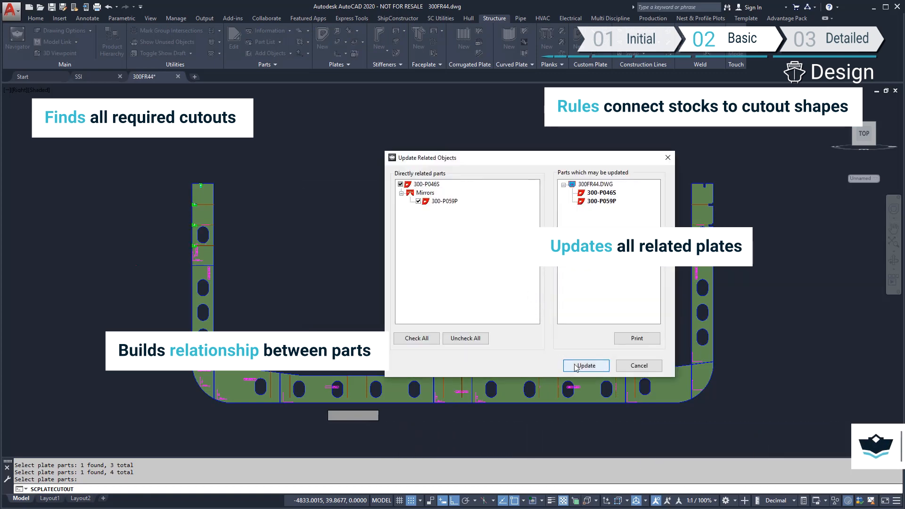
{"action": "left_click", "coordinate": [584, 366]}
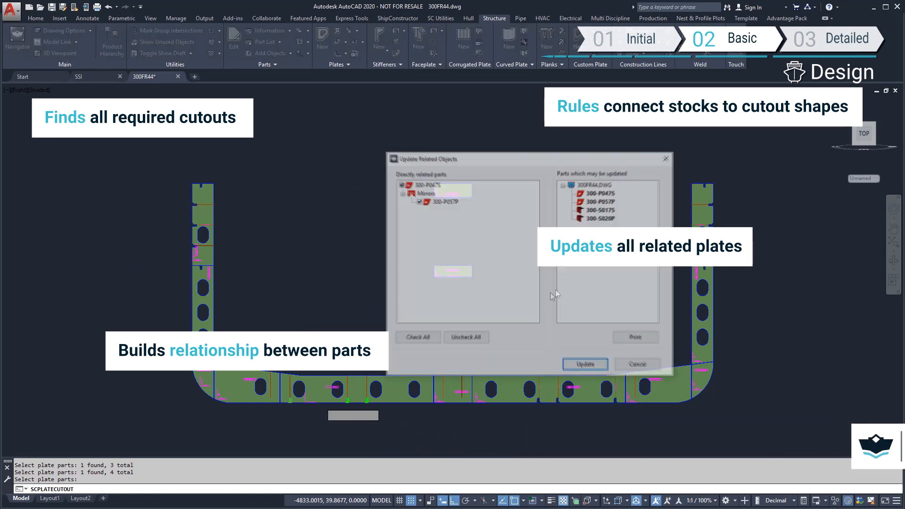
{"action": "left_click", "coordinate": [585, 364]}
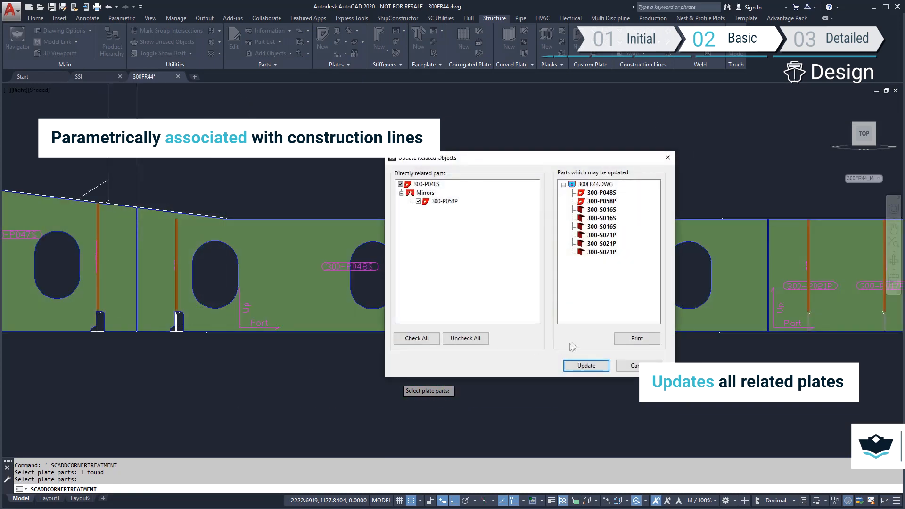
Apply corner treatments to the ring frame and its related plates.
{"action": "left_click", "coordinate": [586, 365]}
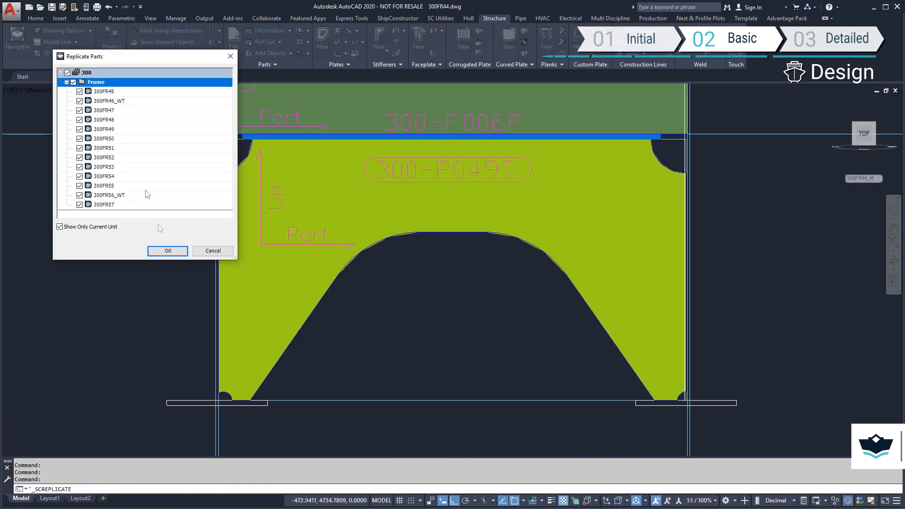
Replicate the 300FR44 frame parts onto the other unit 300 frames.
{"action": "left_click", "coordinate": [168, 251]}
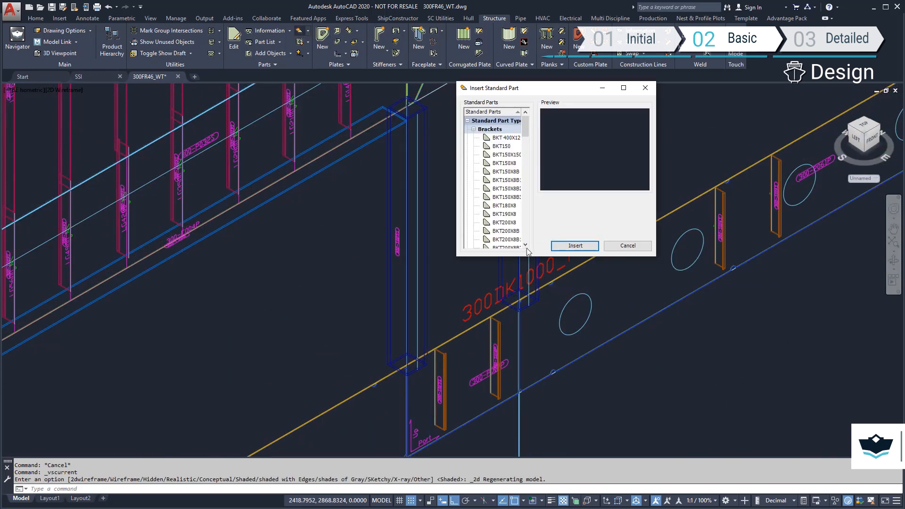
Insert square standard plates at the pillar stiffeners and mirror them, keeping the originals.
{"action": "left_click", "coordinate": [574, 245]}
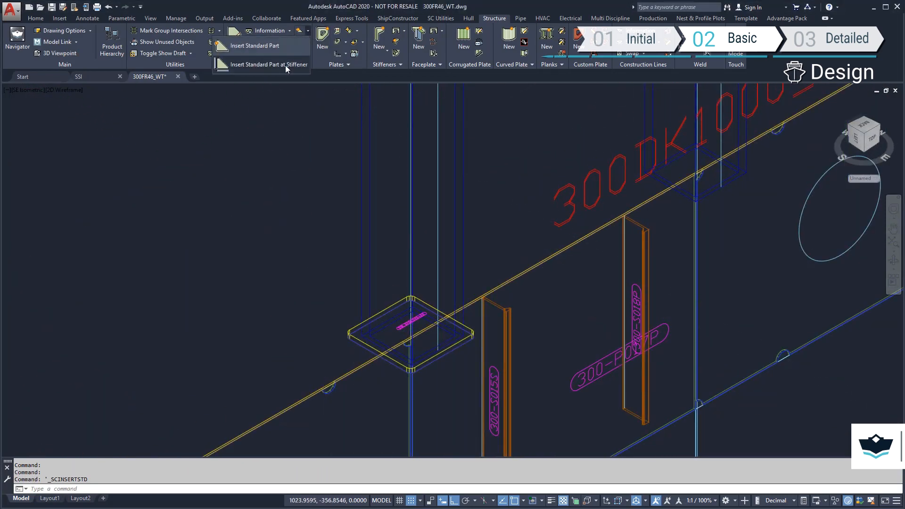
{"action": "left_click", "coordinate": [269, 64]}
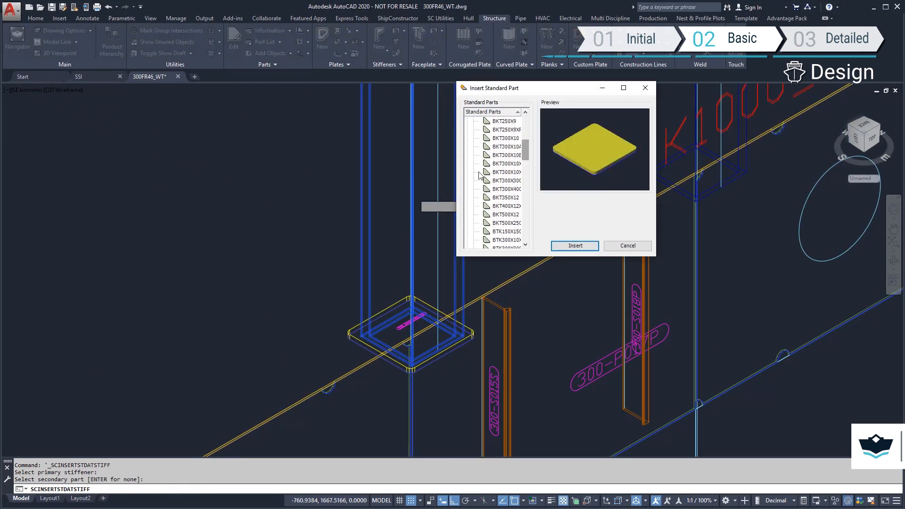
{"action": "left_click", "coordinate": [574, 245]}
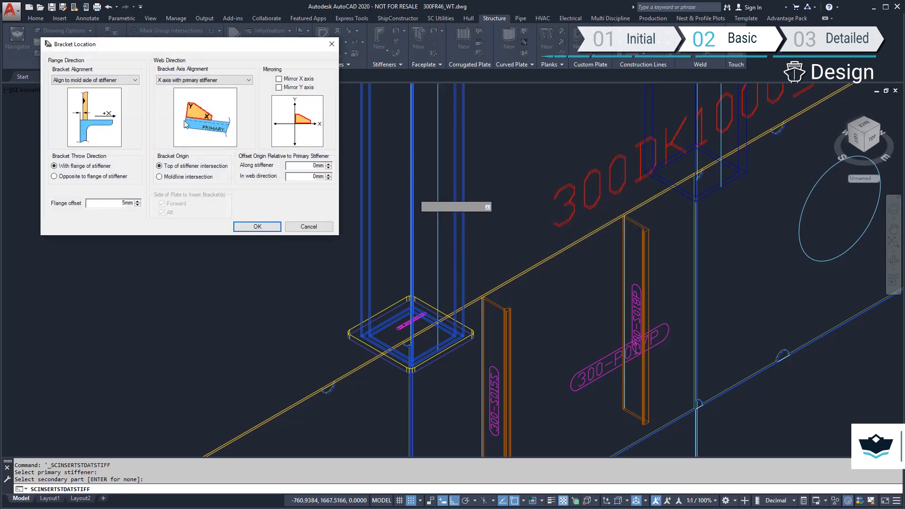
{"action": "left_click", "coordinate": [309, 227]}
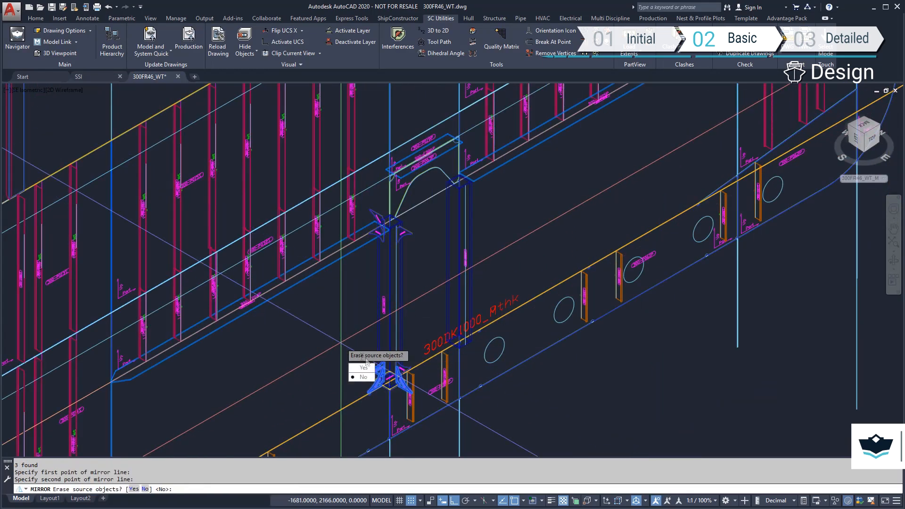
{"action": "left_click", "coordinate": [362, 376]}
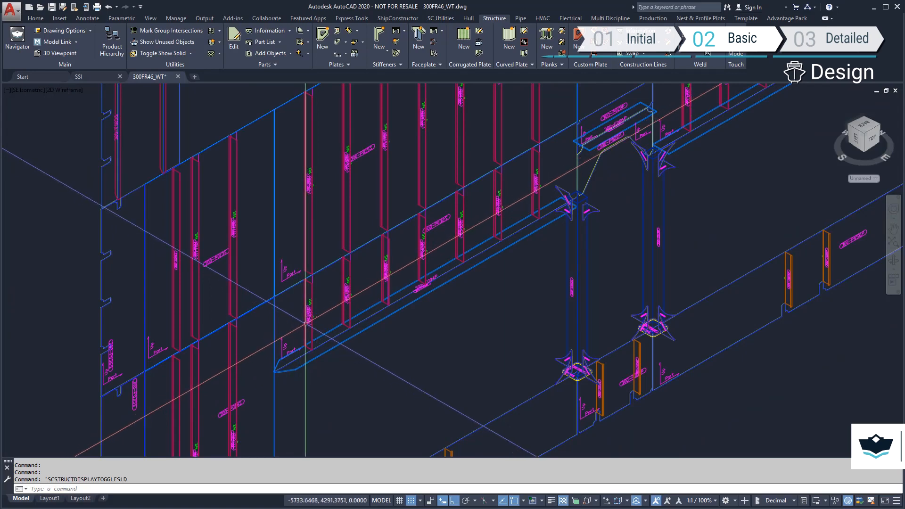
Give stiffener 300-S009S a SNIPE 30 start end cut, updating its identicals and mirror.
{"action": "left_click", "coordinate": [306, 323]}
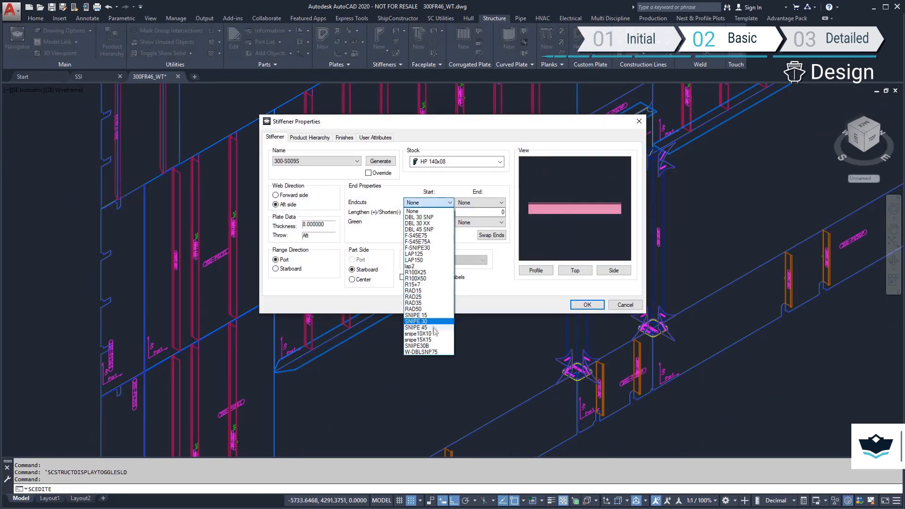
{"action": "left_click", "coordinate": [586, 304]}
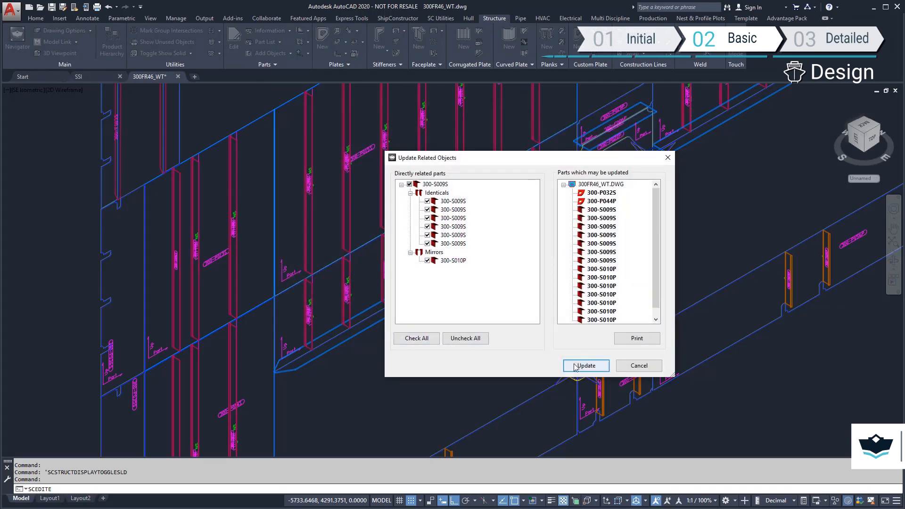
{"action": "left_click", "coordinate": [584, 365]}
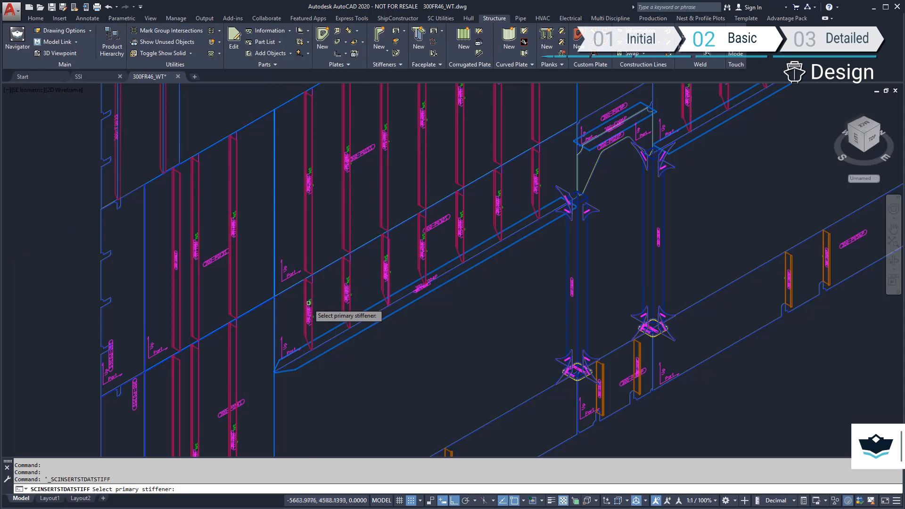
Insert a BKT250X9 standard bracket at the chosen stiffener.
{"action": "left_click", "coordinate": [309, 302]}
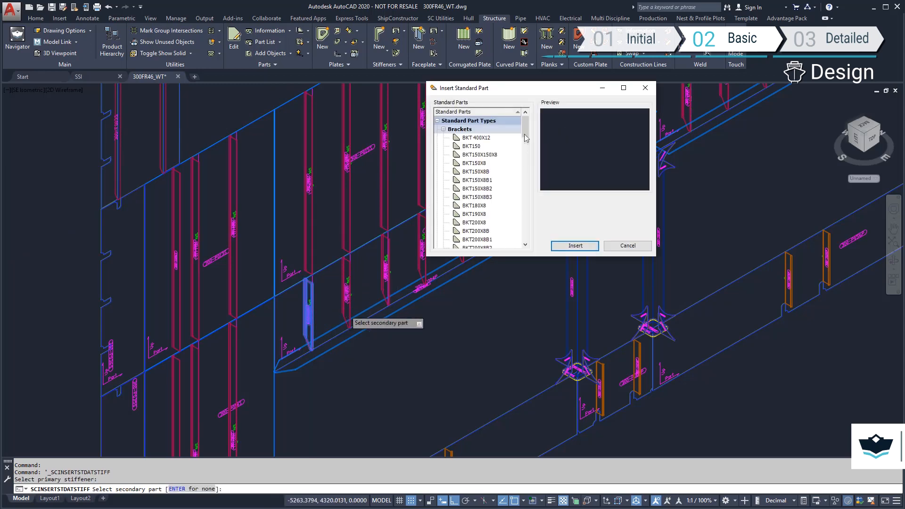
{"action": "left_click", "coordinate": [473, 164]}
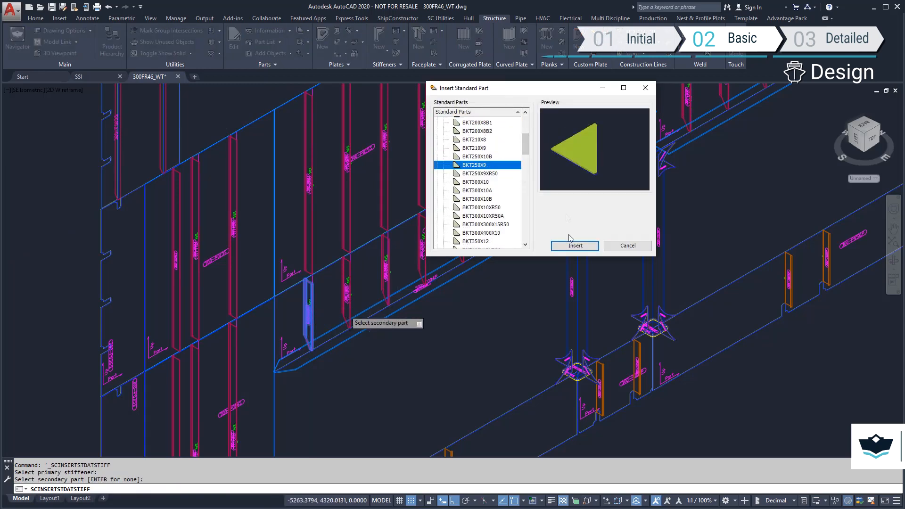
{"action": "left_click", "coordinate": [574, 246]}
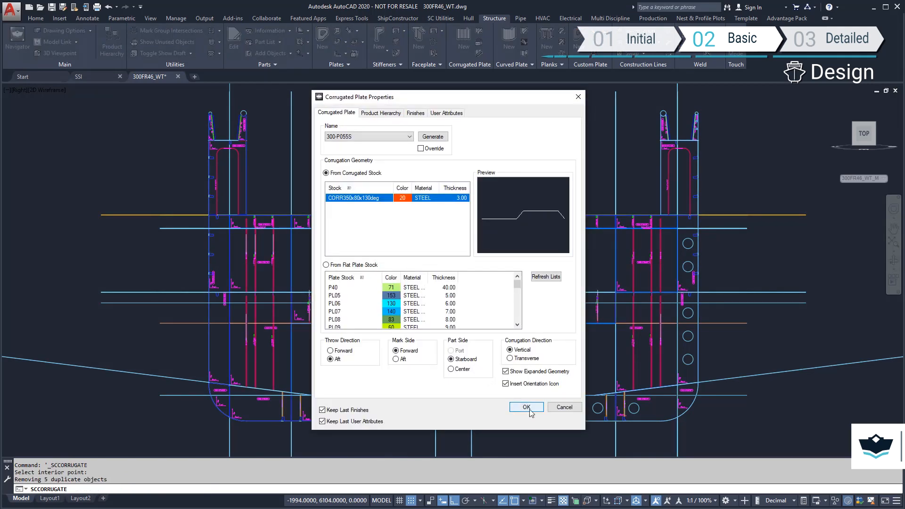
Create corrugated bulkhead plate 300-P055S from CORR350x80x130deg stock.
{"action": "left_click", "coordinate": [526, 407]}
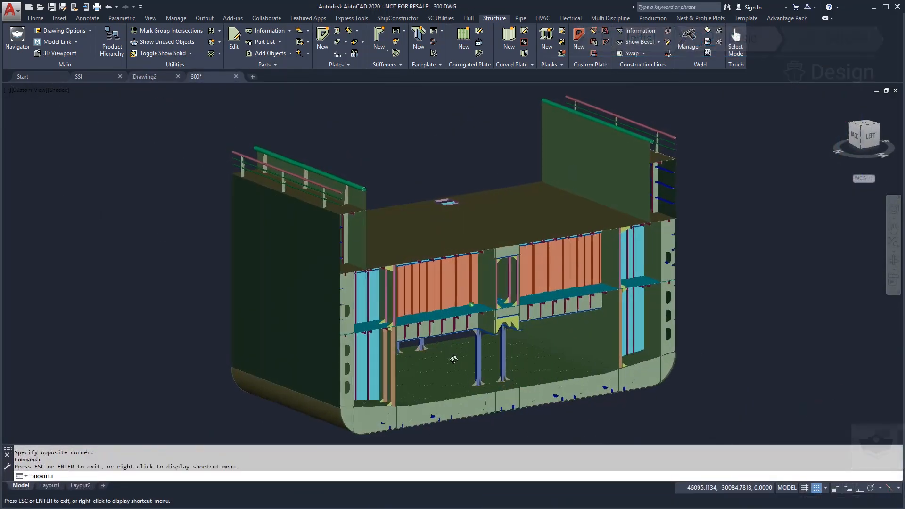
Orbit the shaded unit 300 block to inspect its pillars, sides, aft and corners.
{"action": "left_click_drag", "start_coordinate": [454, 359], "coordinate": [593, 353]}
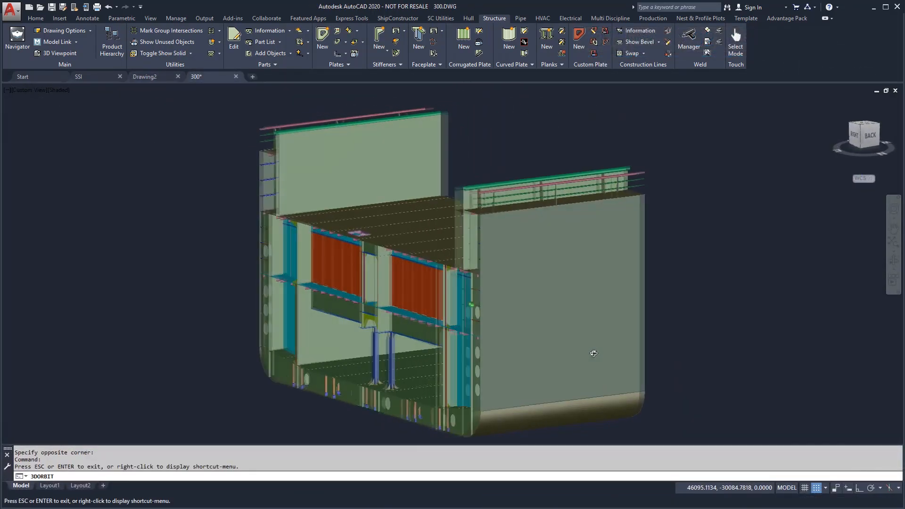
{"action": "left_click_drag", "start_coordinate": [593, 353], "coordinate": [715, 353]}
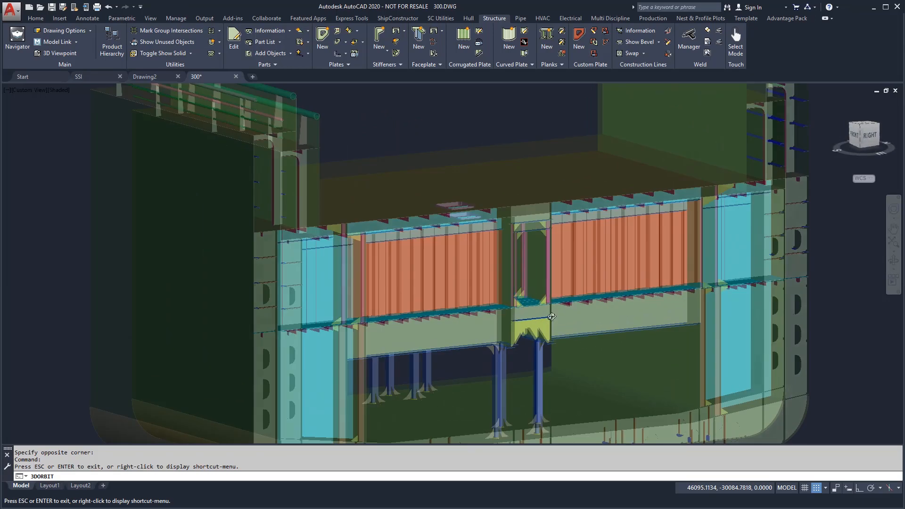
{"action": "left_click_drag", "start_coordinate": [551, 317], "coordinate": [546, 320]}
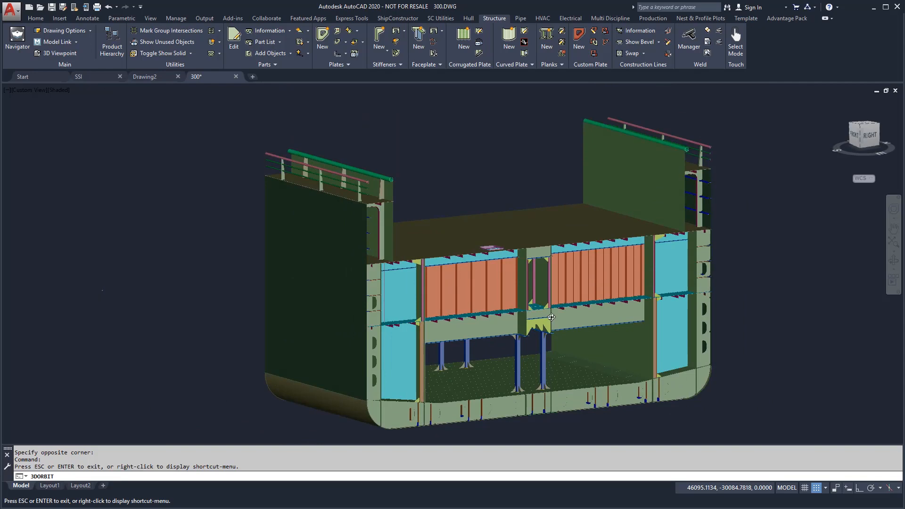
{"action": "left_click_drag", "start_coordinate": [552, 316], "coordinate": [700, 352]}
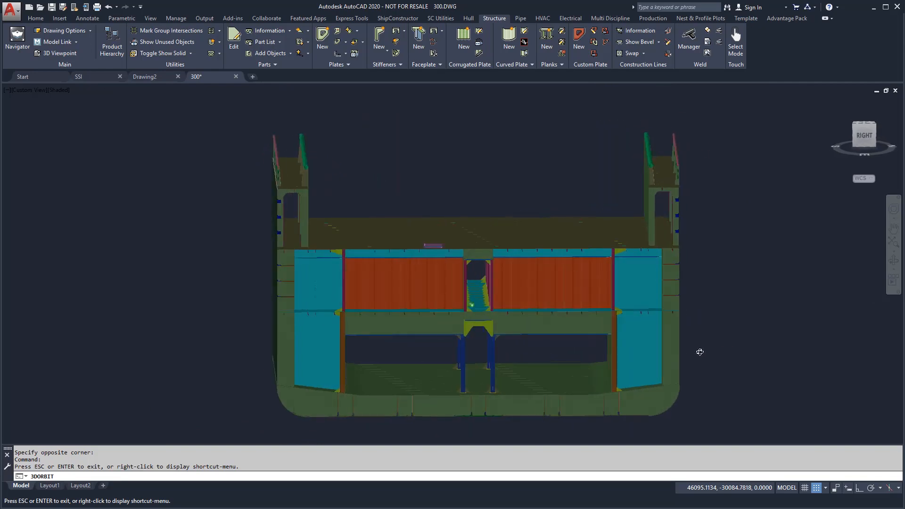
{"action": "left_click_drag", "start_coordinate": [700, 351], "coordinate": [596, 352]}
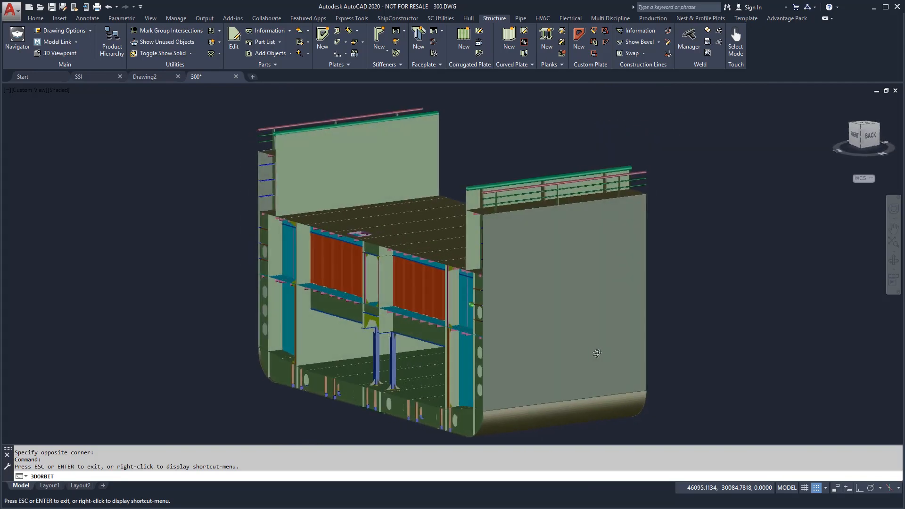
{"action": "left_click_drag", "start_coordinate": [596, 353], "coordinate": [472, 362]}
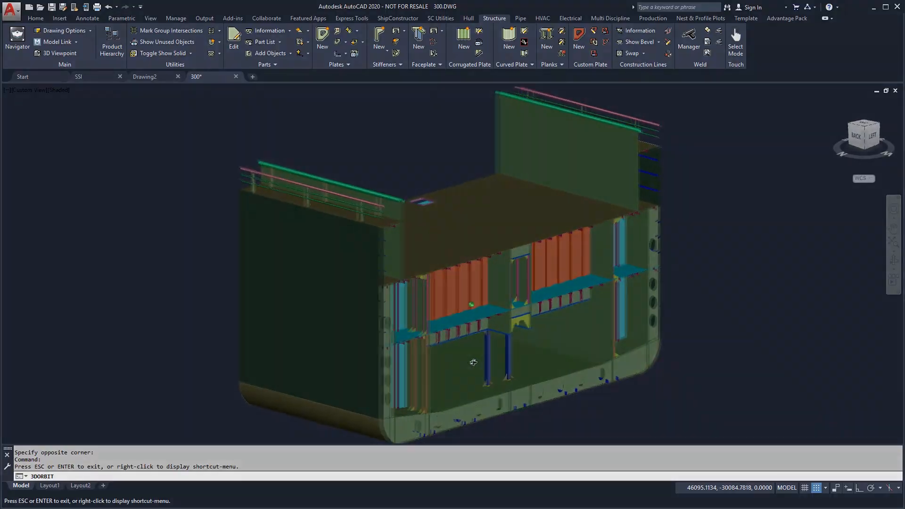